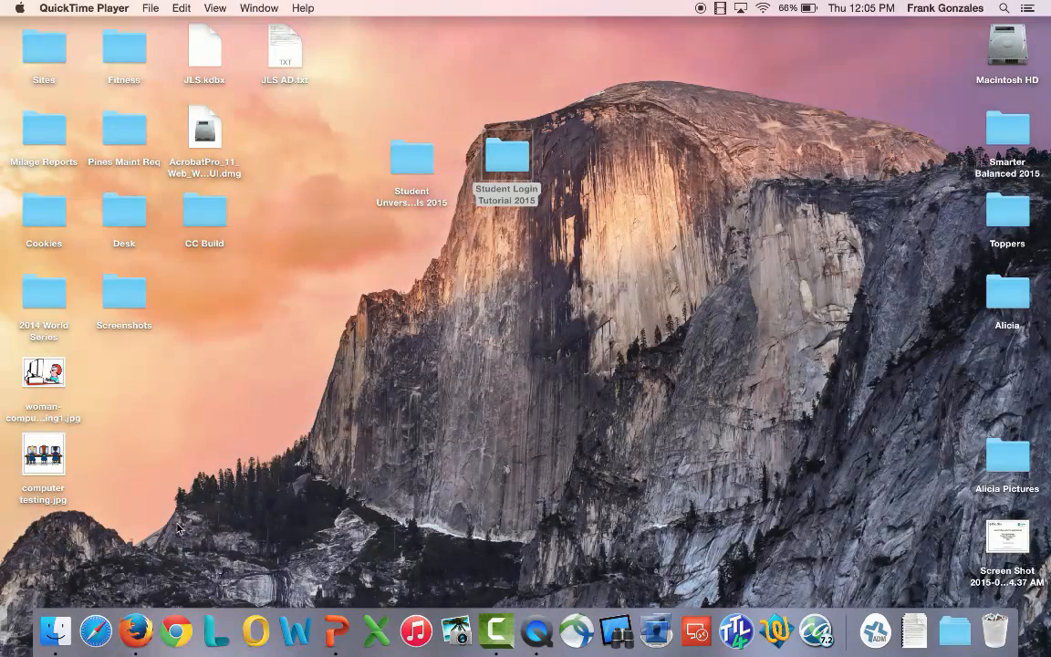
Mute the system sound on the macOS desktop
right_click(136, 630)
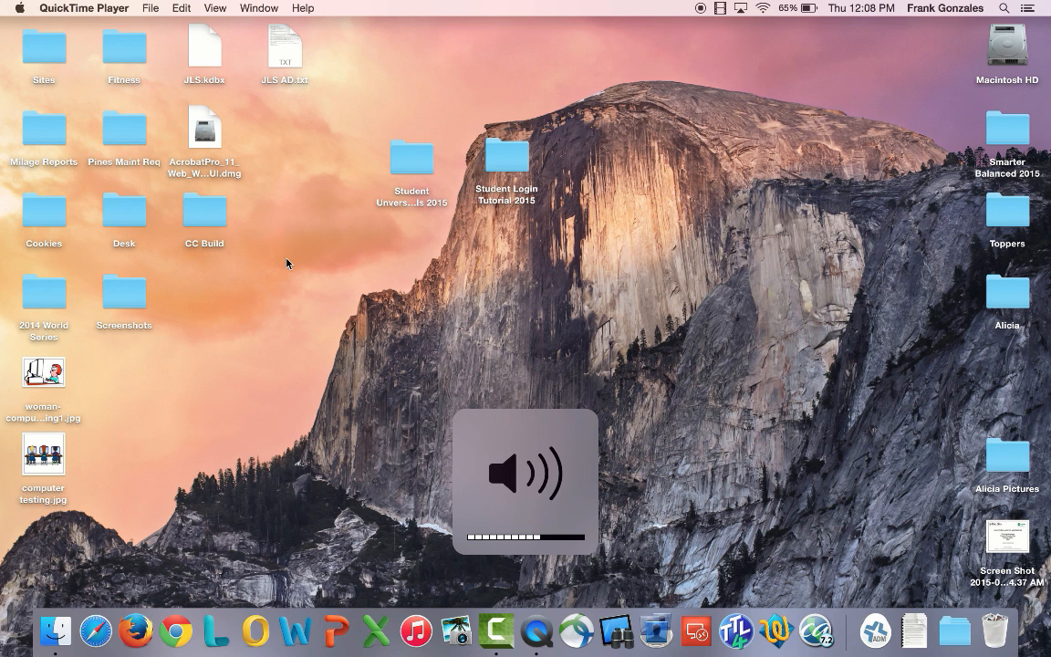
key(mute)
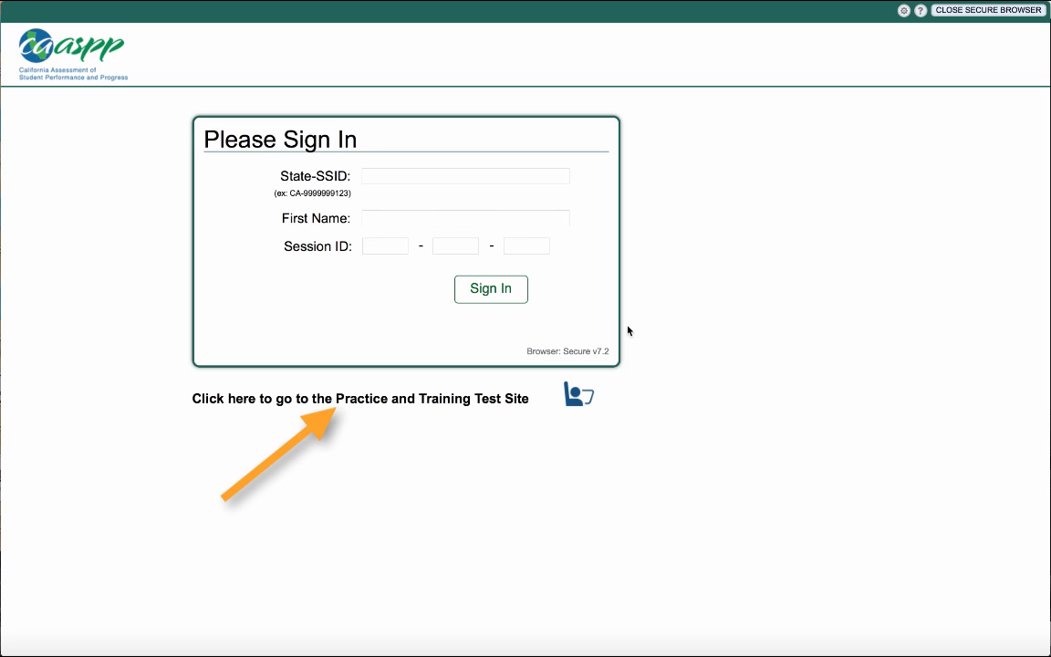
mouse_move(589, 262)
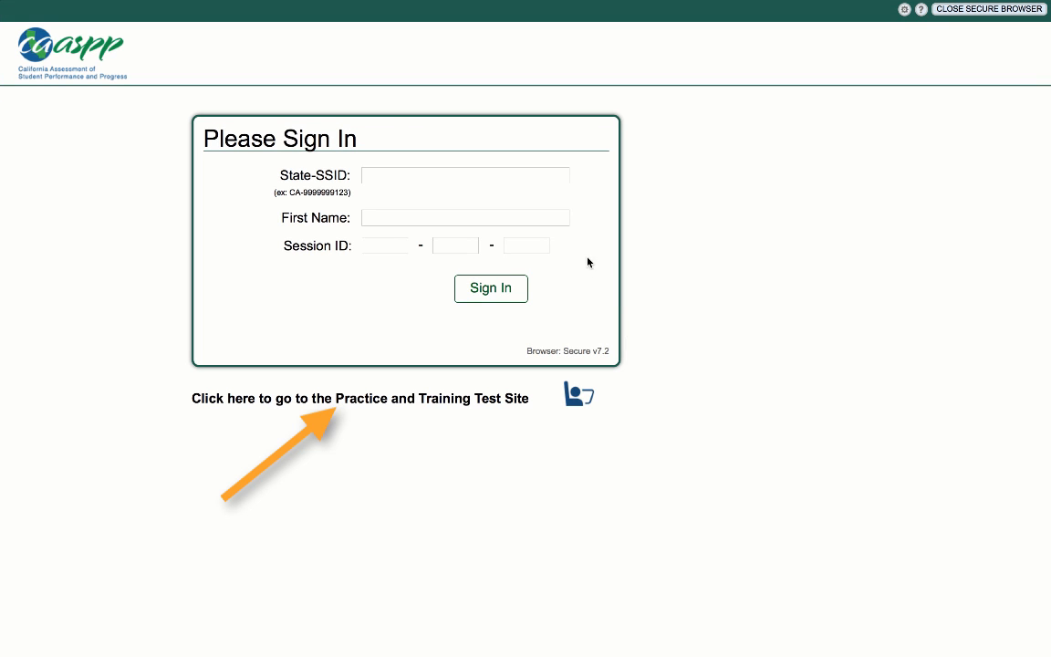
Follow the link to the Practice and Training Test Site sign-in page
click(359, 398)
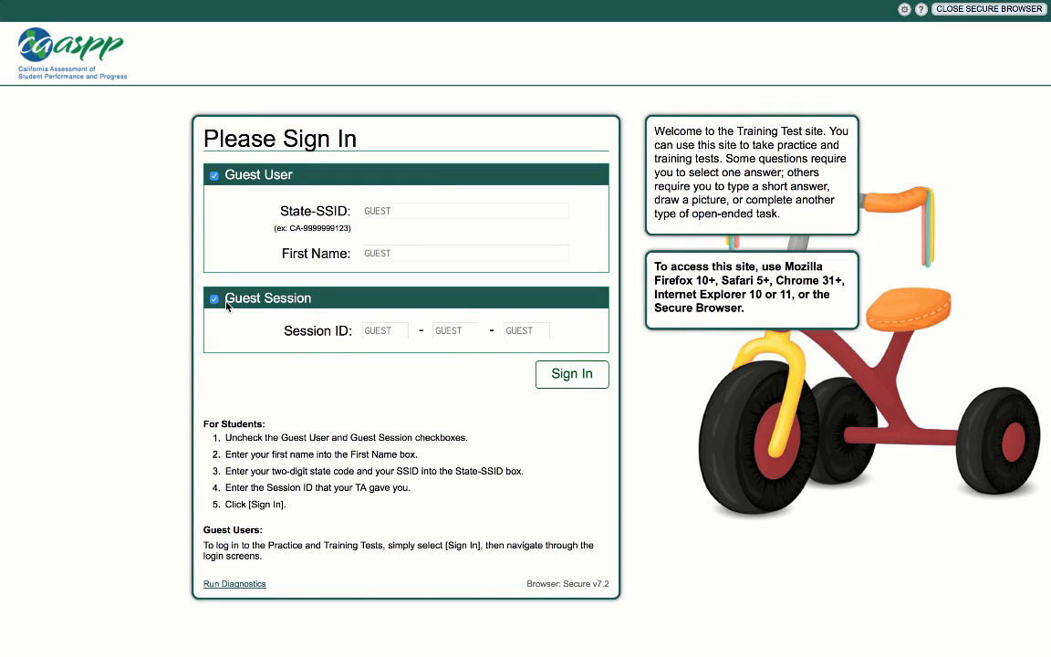
Uncheck Guest Session and enter the session ID TRAIN, EE, 2
click(213, 299)
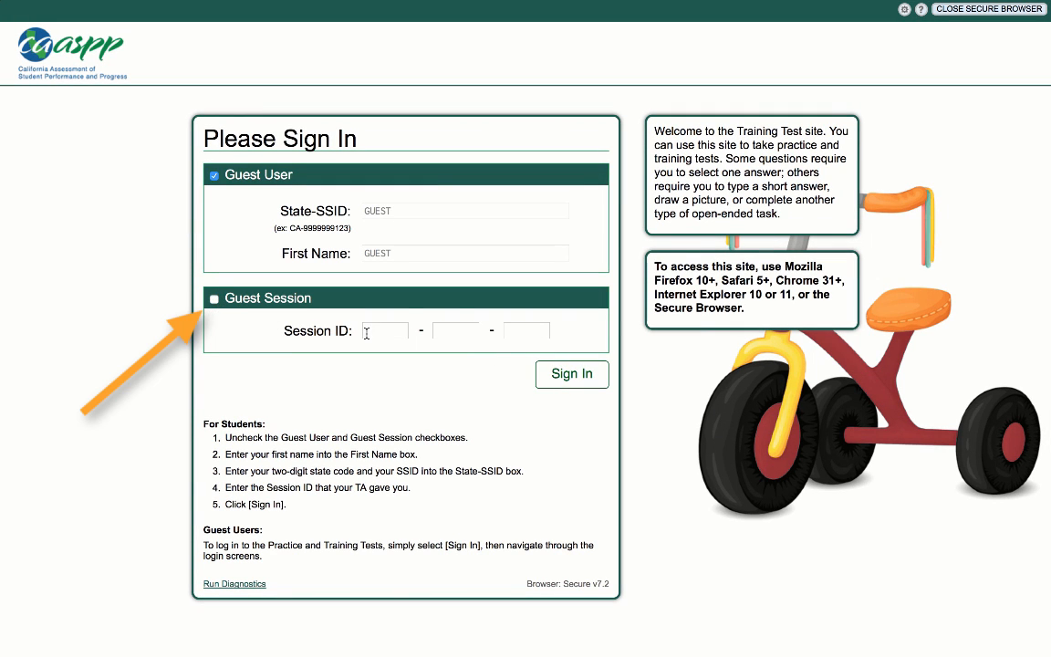
text(TRAIN)
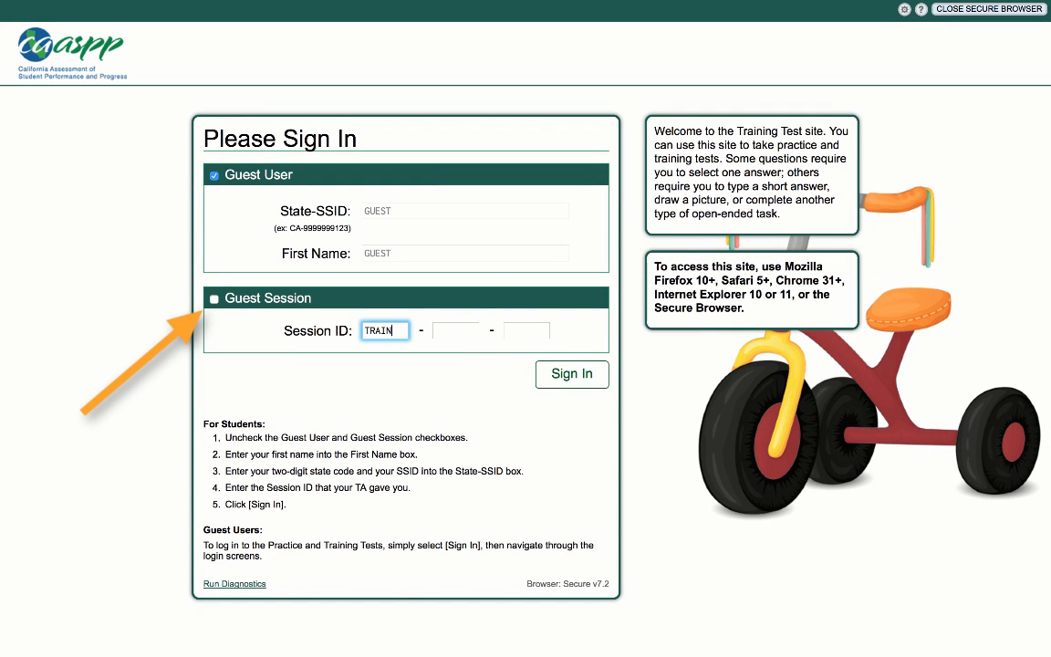
click(456, 330)
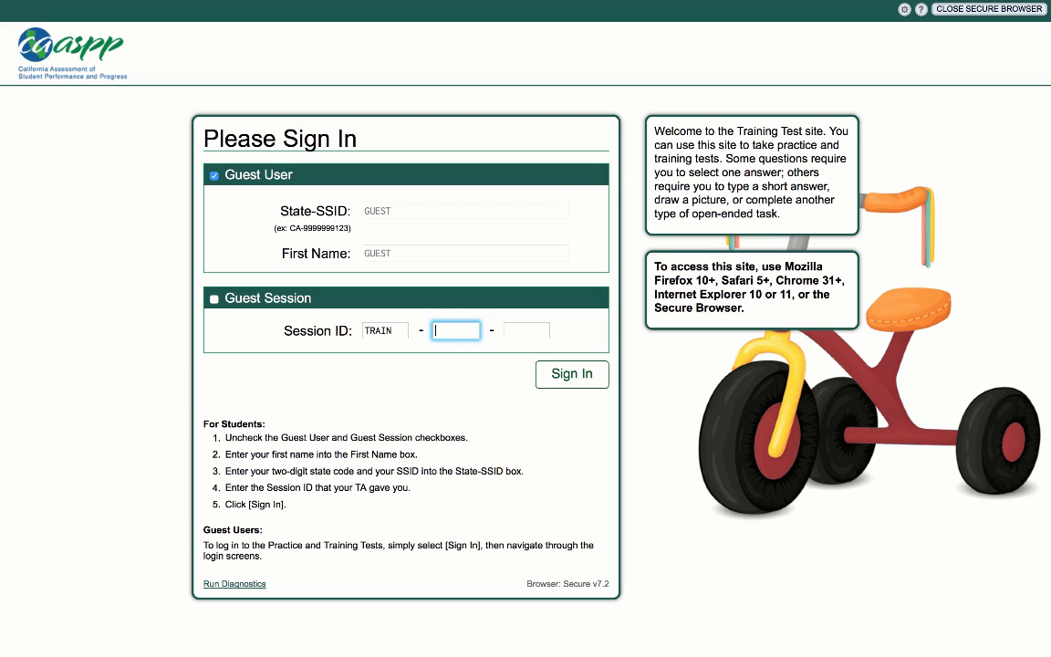
text(EE5A)
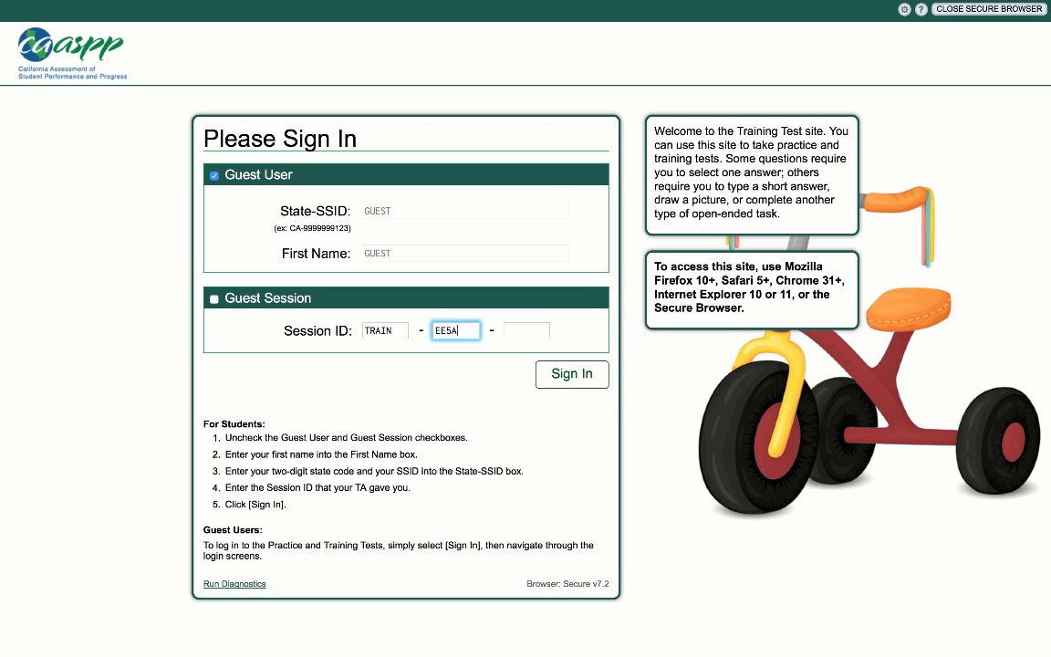
text(2)
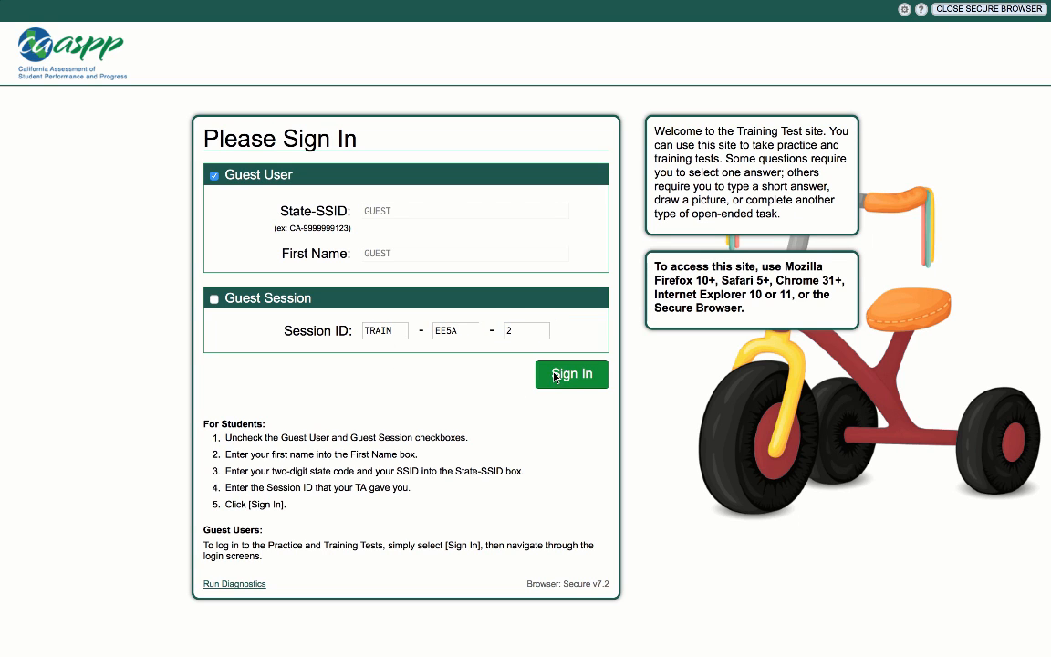
click(572, 374)
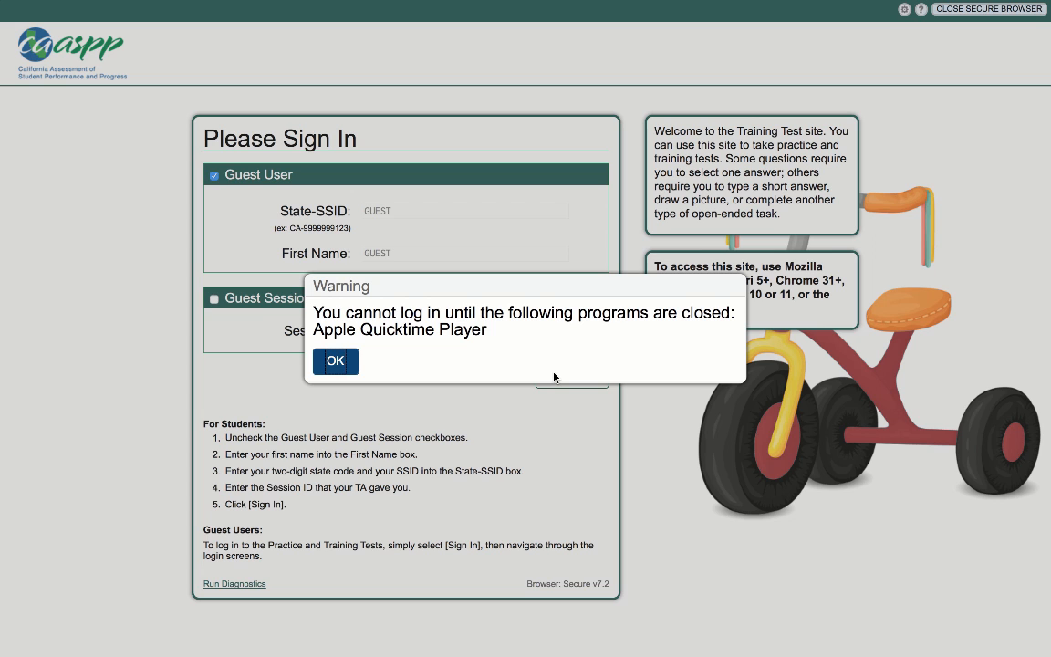
mouse_move(473, 377)
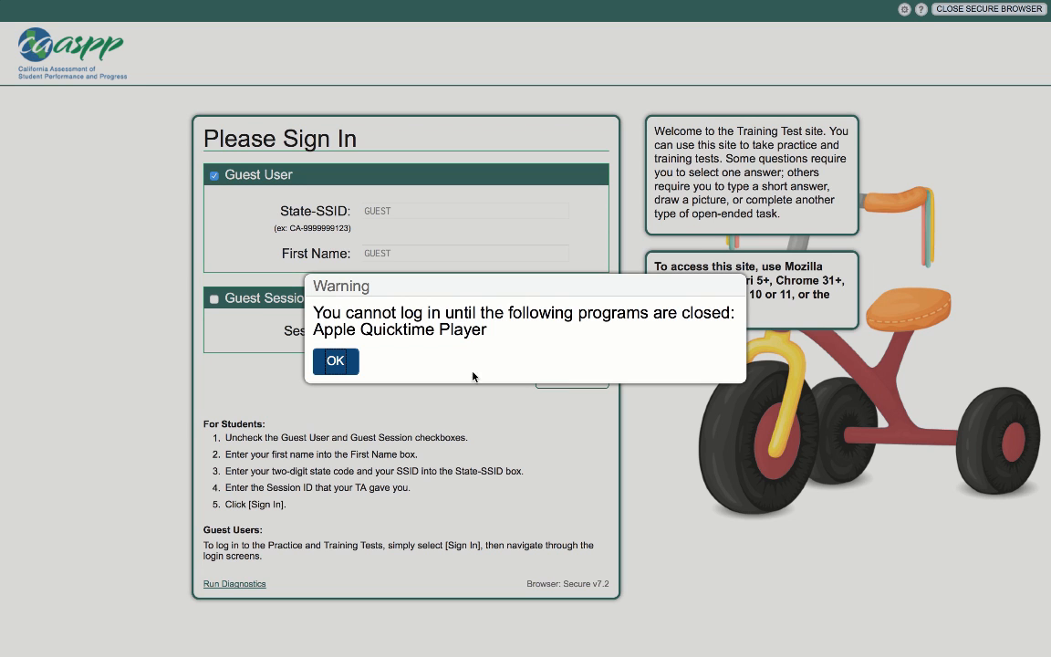
click(335, 362)
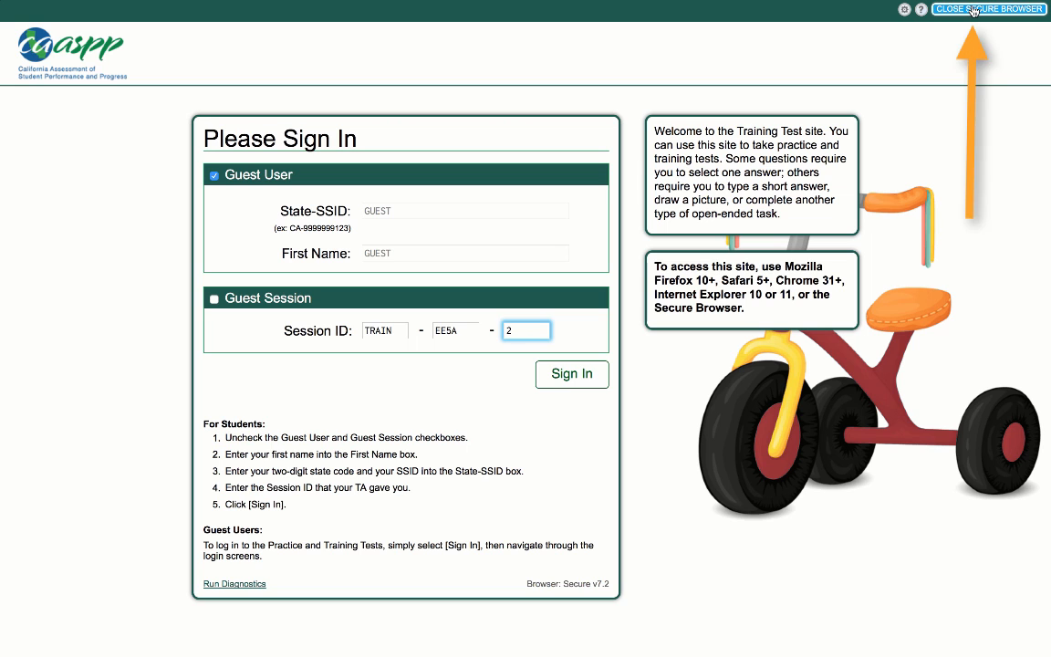
click(572, 374)
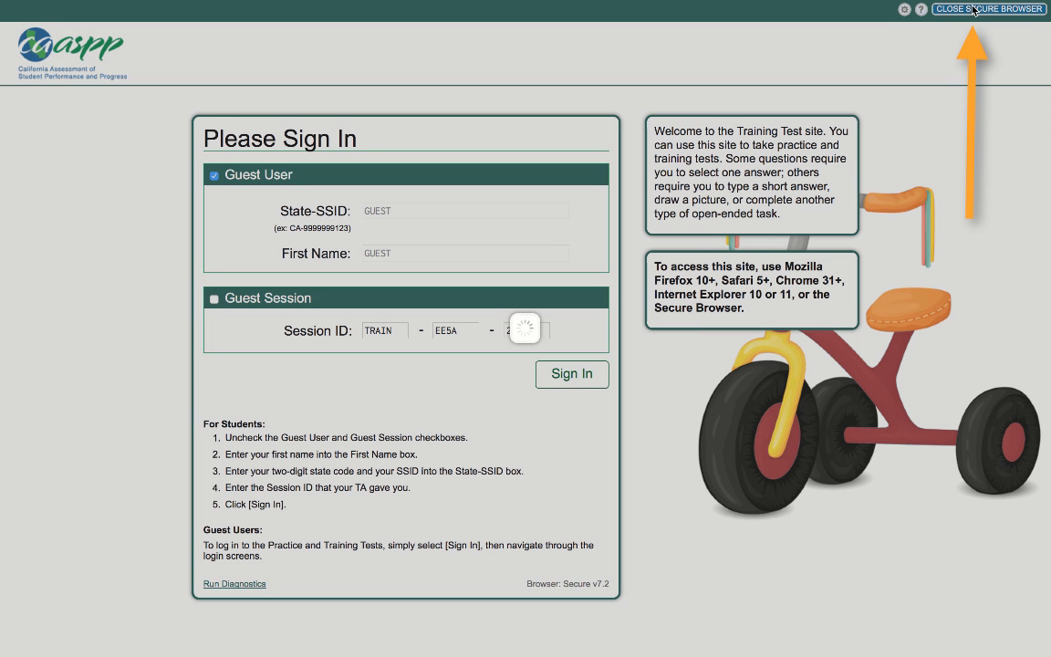
click(989, 9)
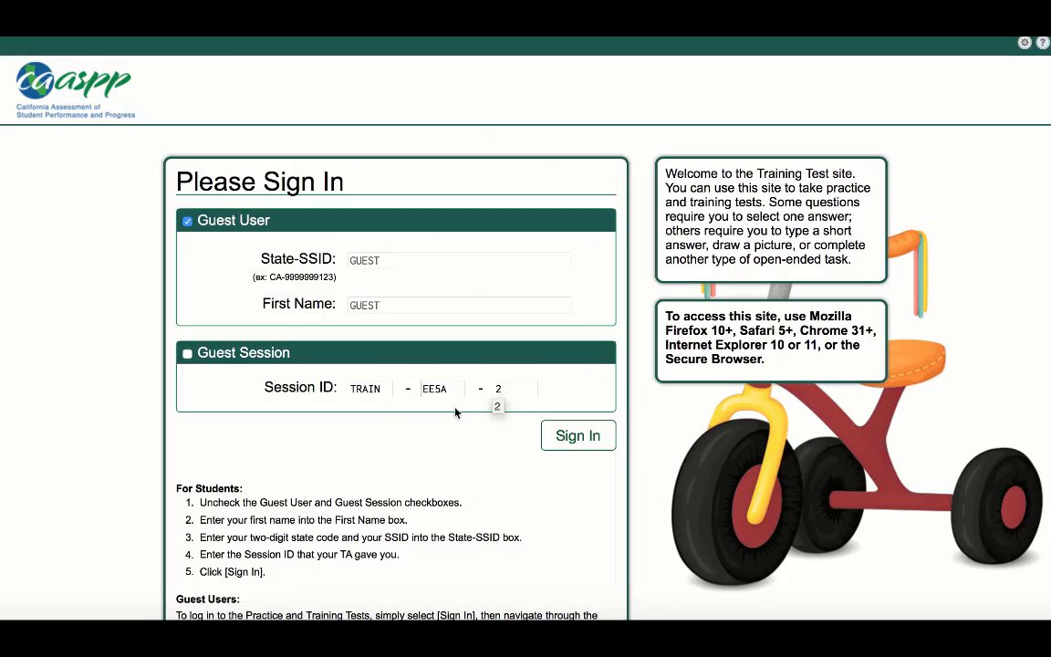
Sign in as guest, choose grade 3, and confirm the student details
click(578, 435)
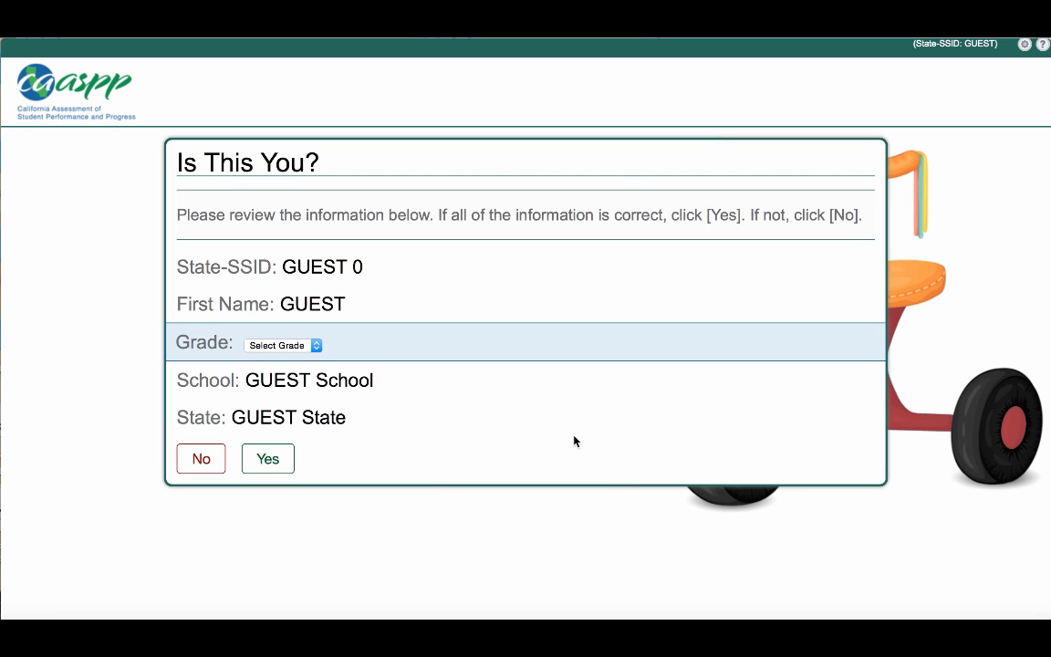
click(283, 345)
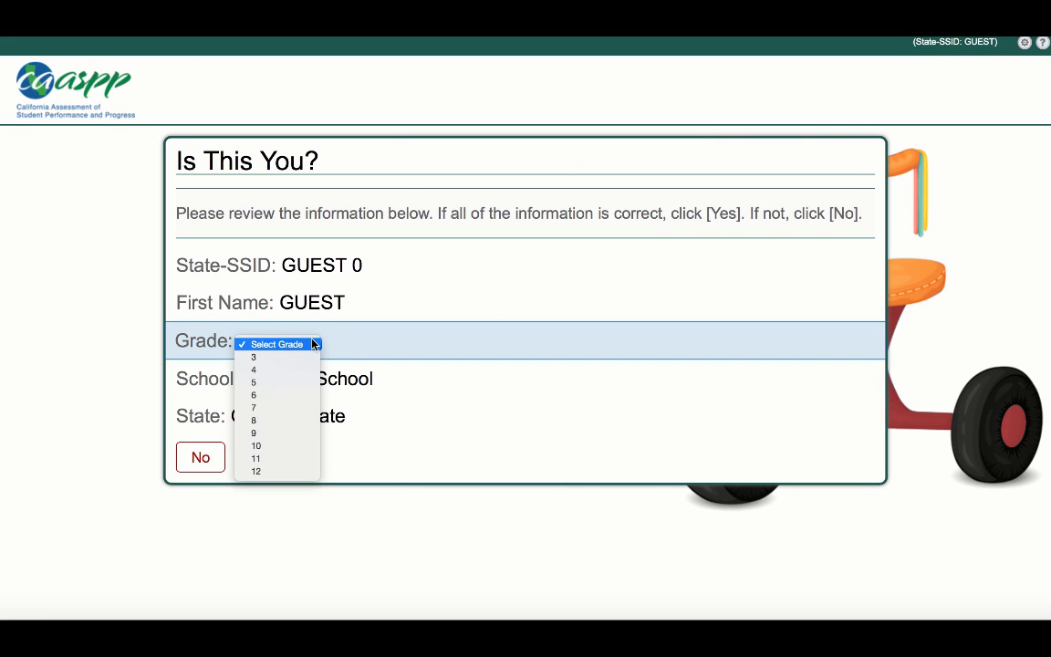
click(254, 356)
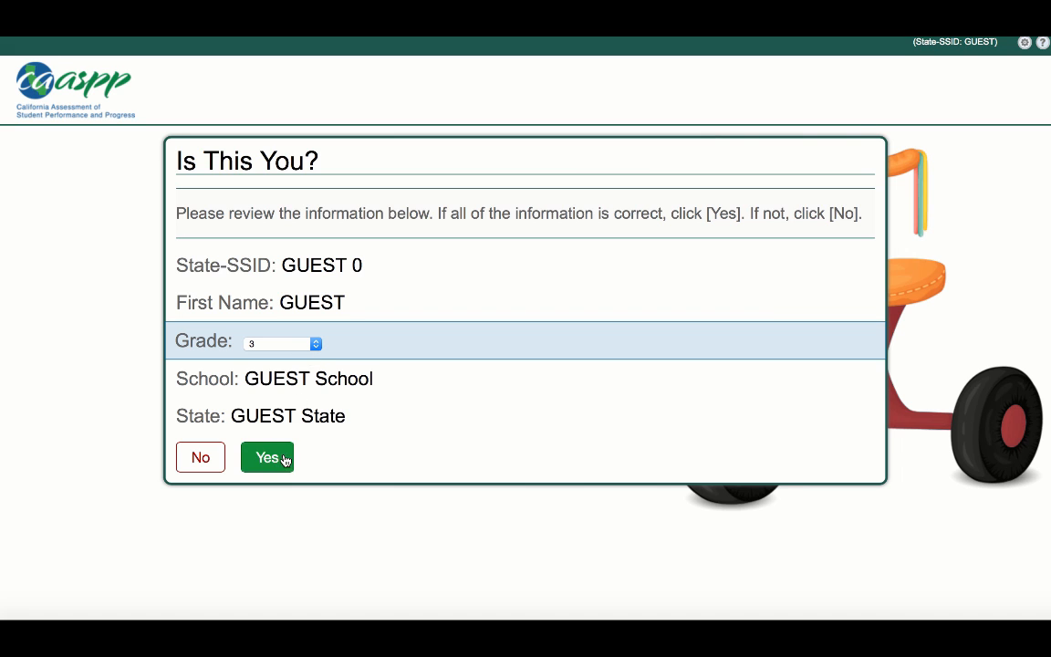
click(268, 457)
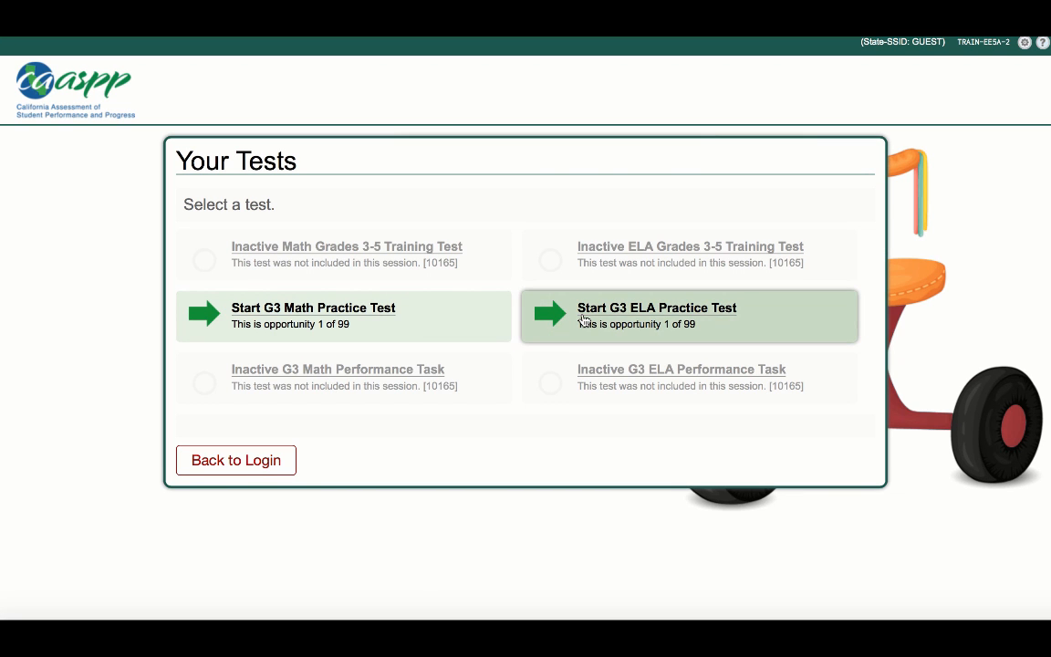
Start the G3 ELA Practice Test from the Your Tests list
click(656, 315)
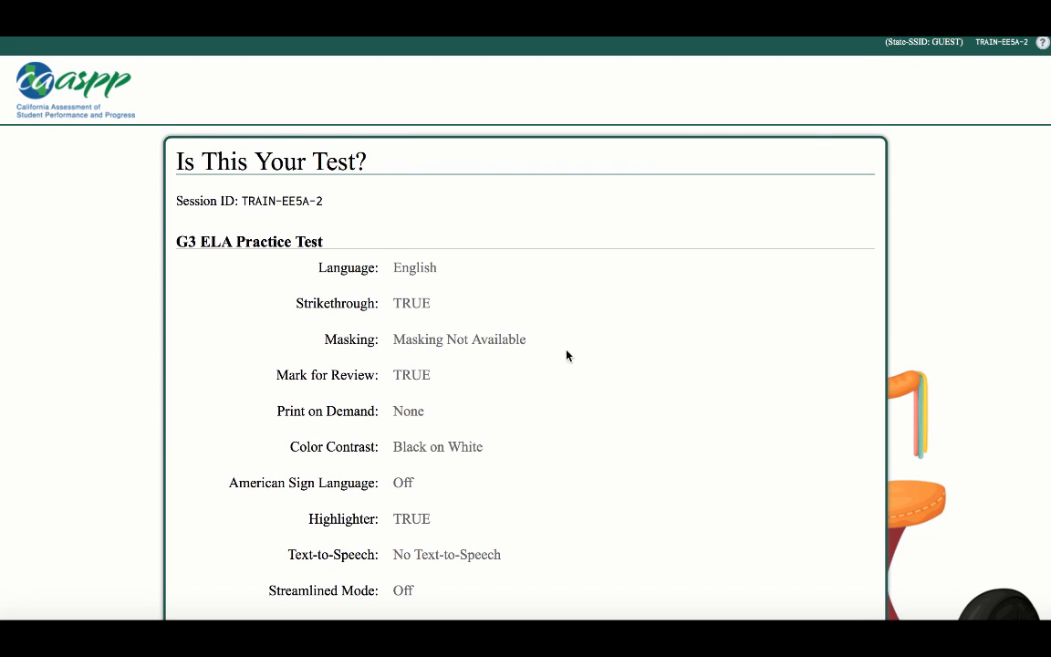
scroll(down, 3)
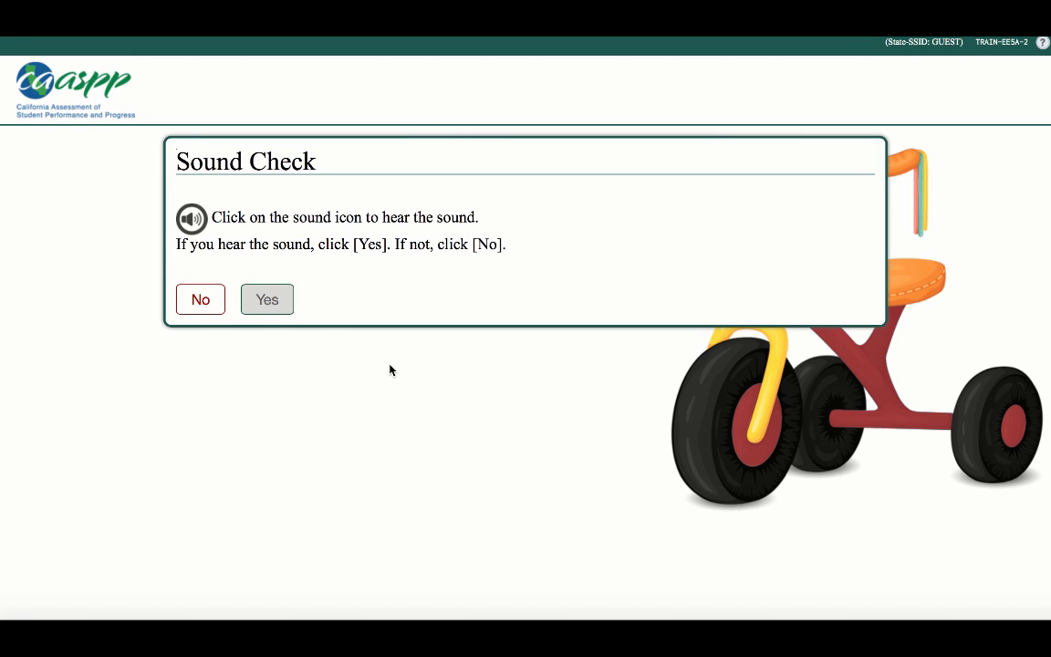
Play and stop the test sound, then confirm it was heard
click(192, 218)
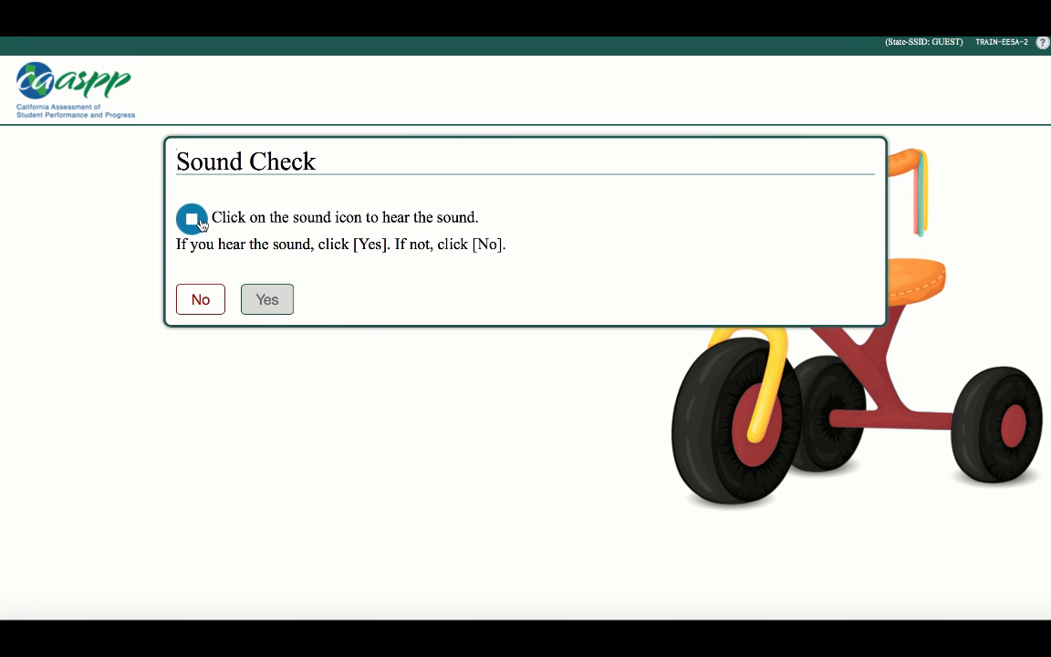
click(192, 218)
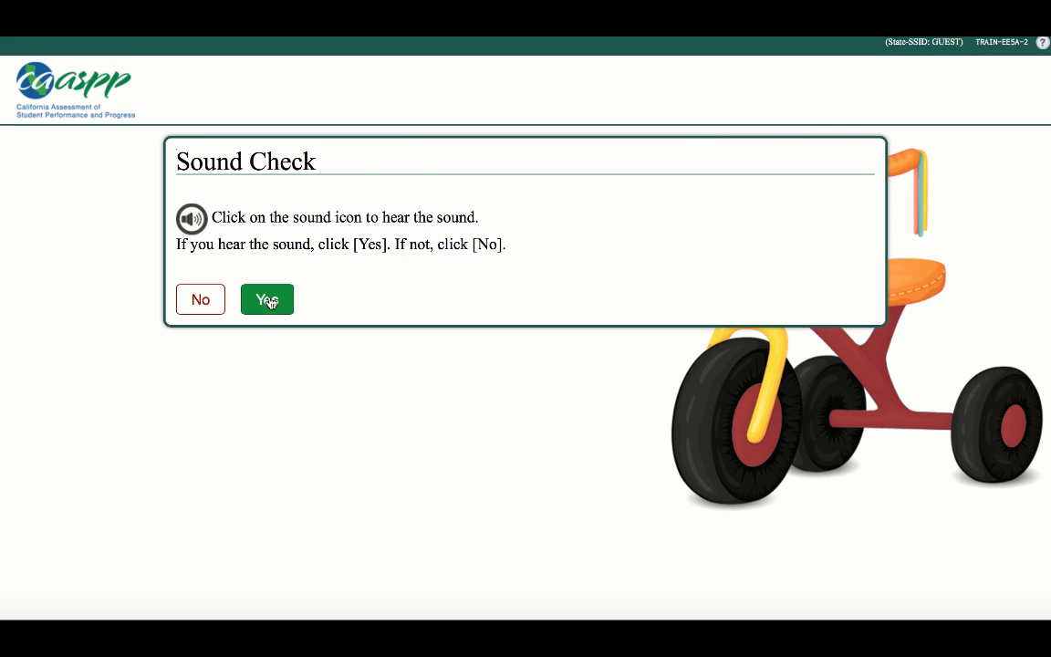
click(266, 300)
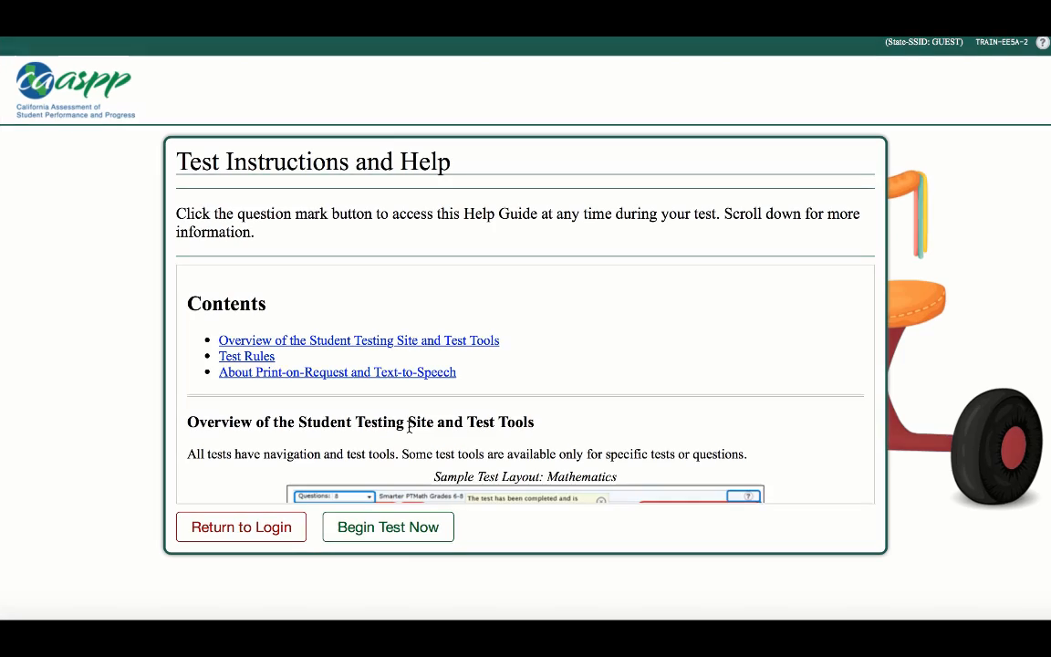
Scroll through the Test Instructions and Help page and begin the test
scroll(down, 3)
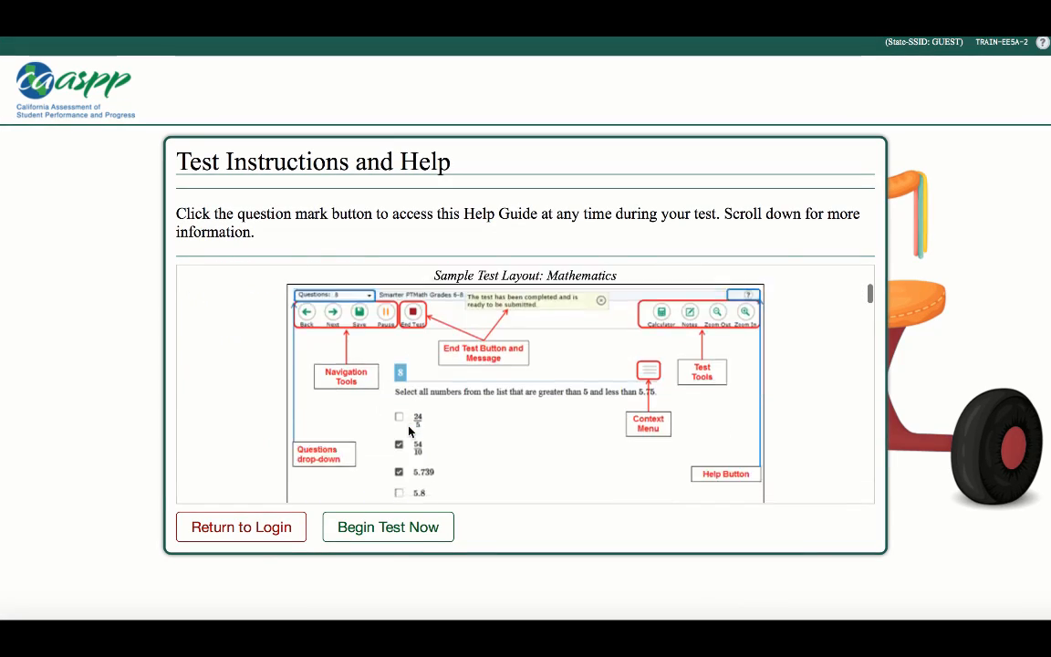
scroll(down, 3)
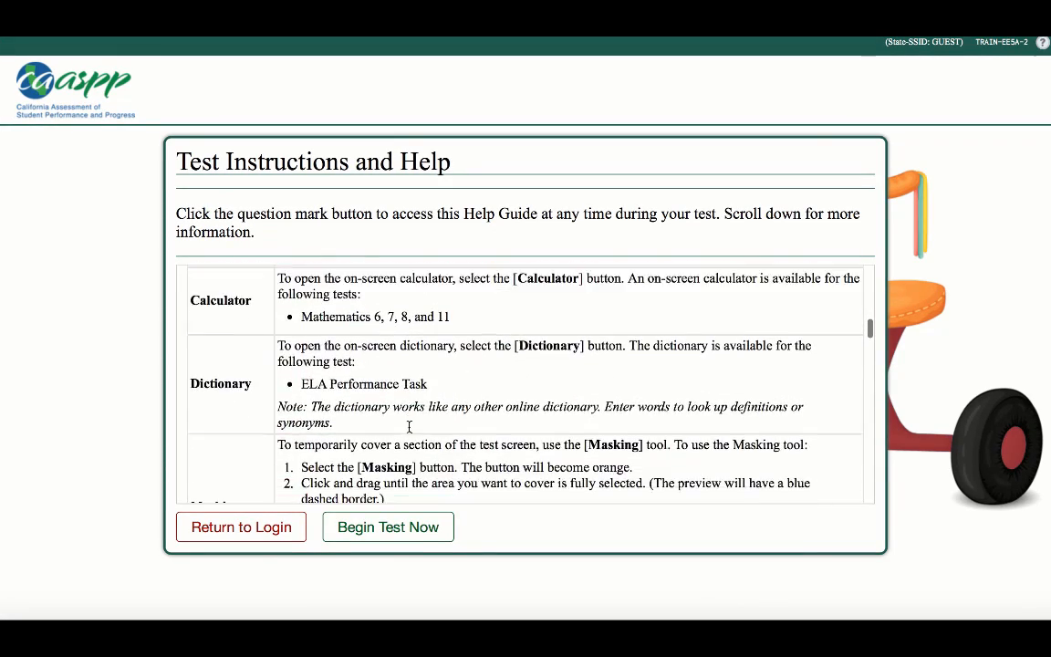
scroll(down, 3)
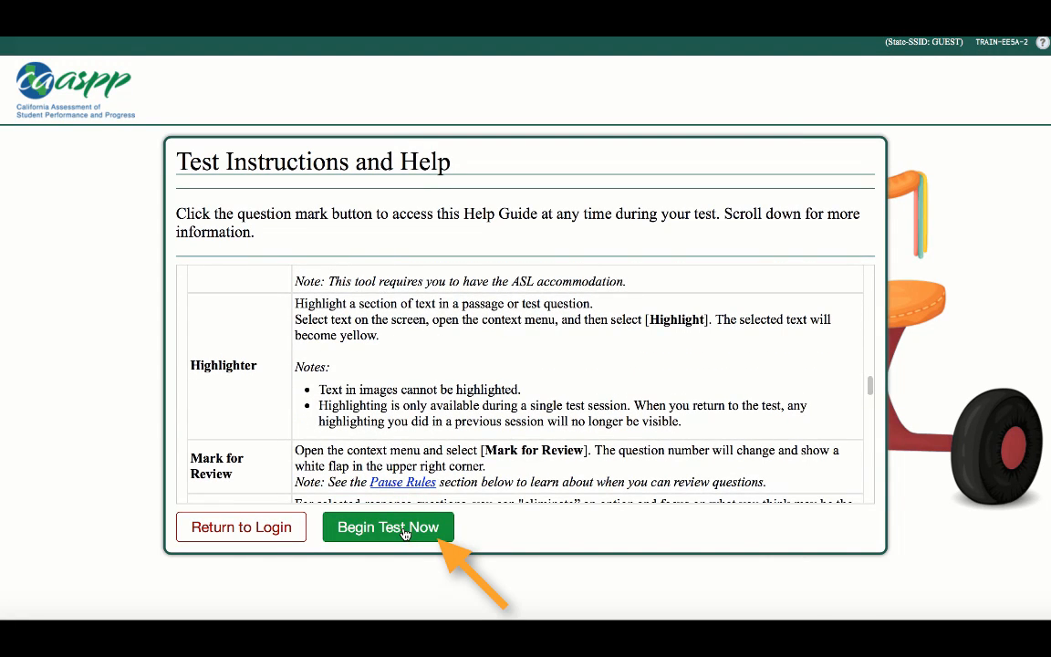
click(388, 526)
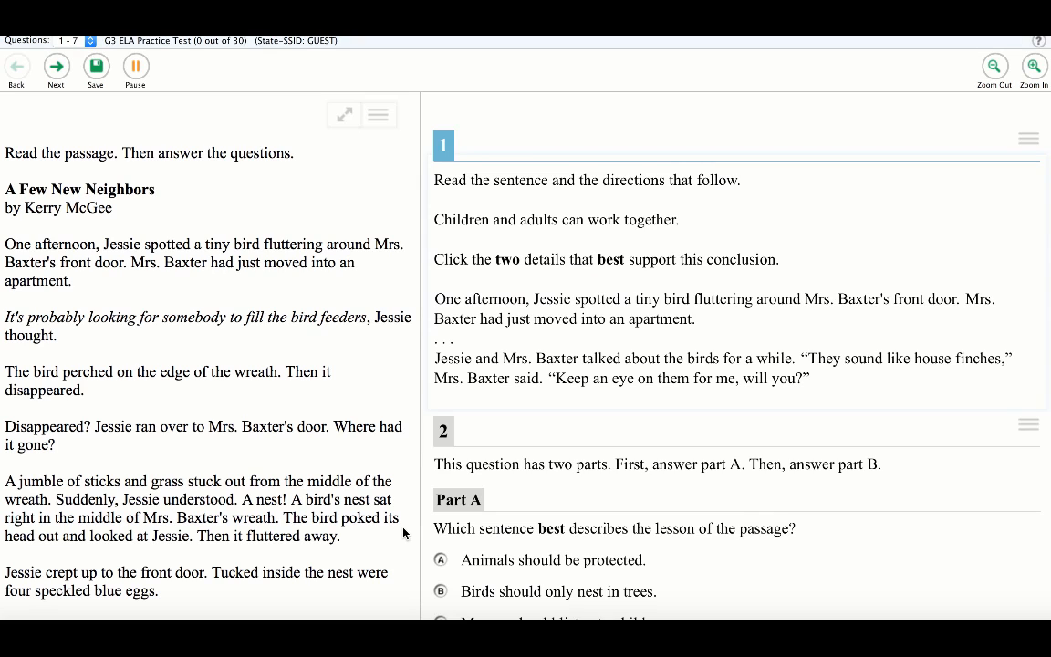